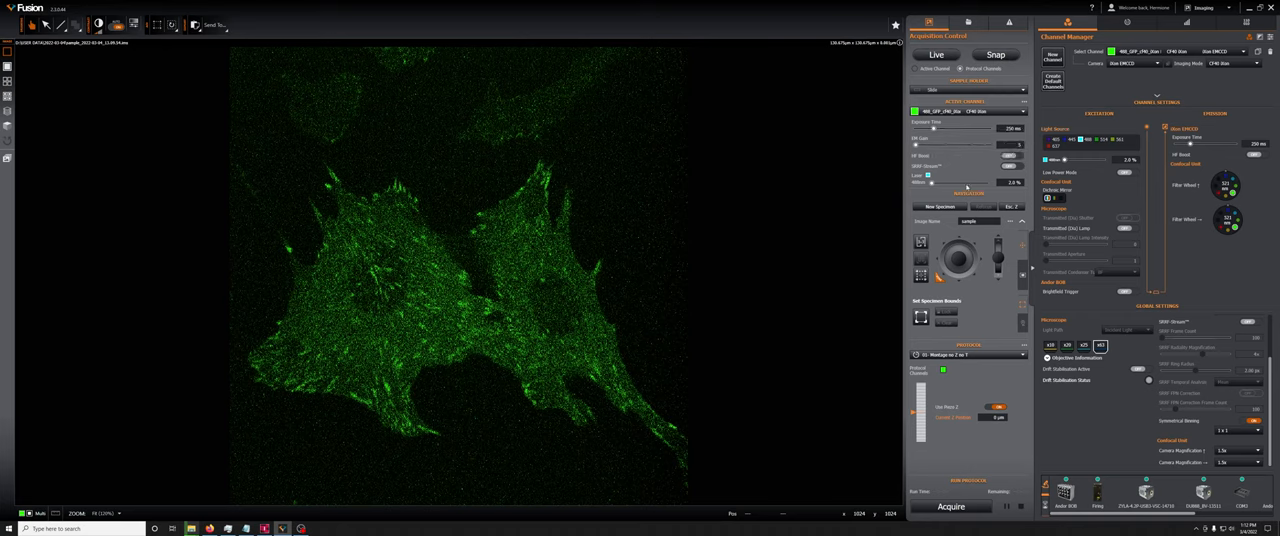
mouse_move(966, 190)
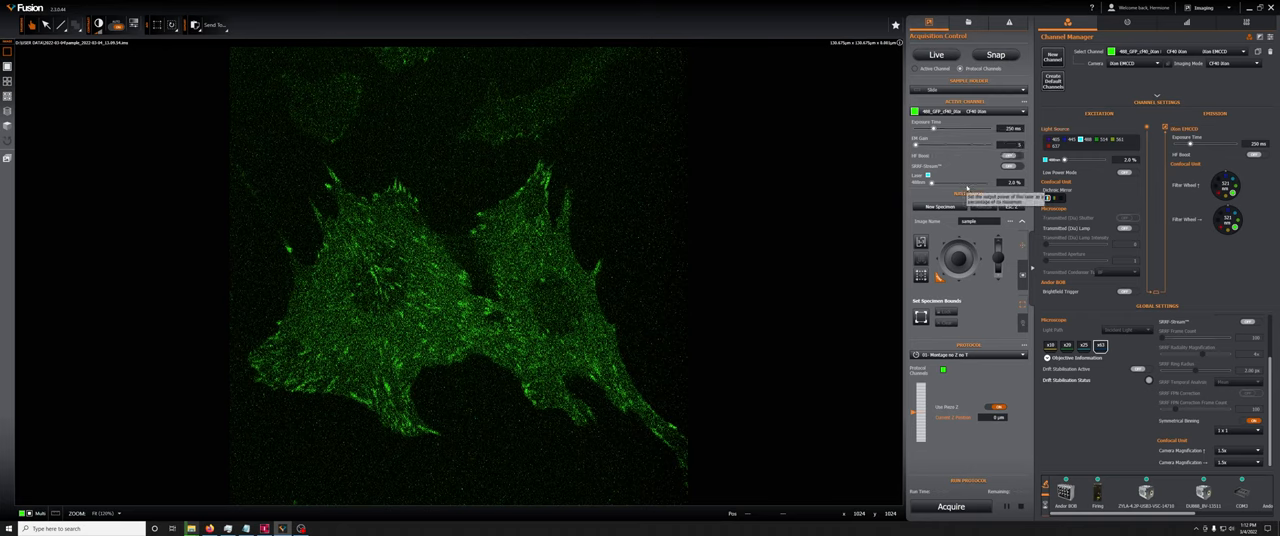
mouse_move(958, 147)
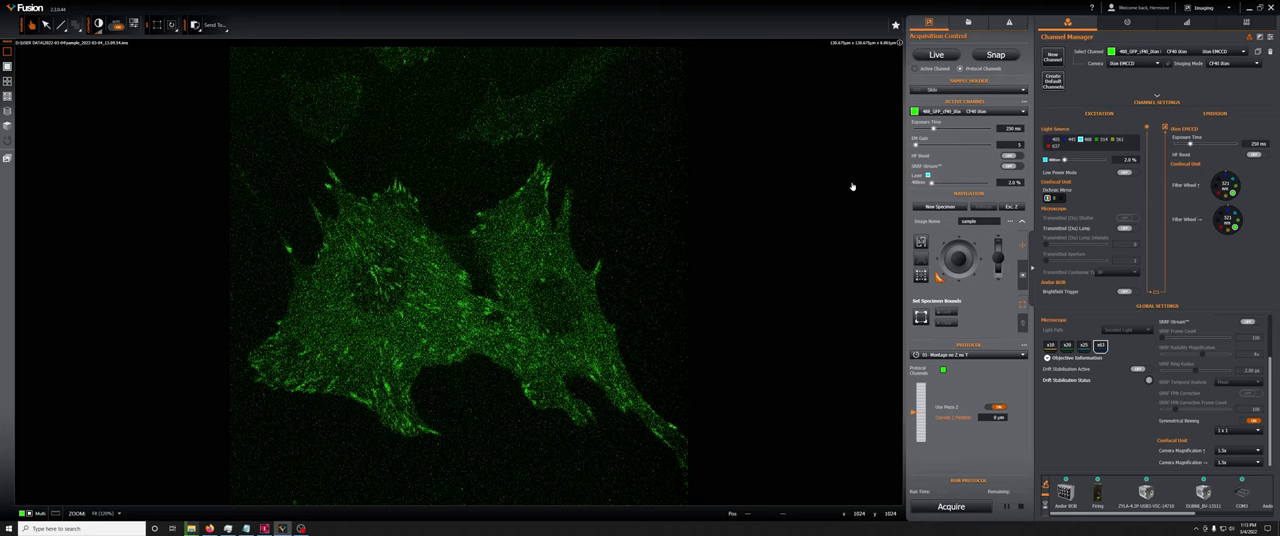
mouse_move(963, 164)
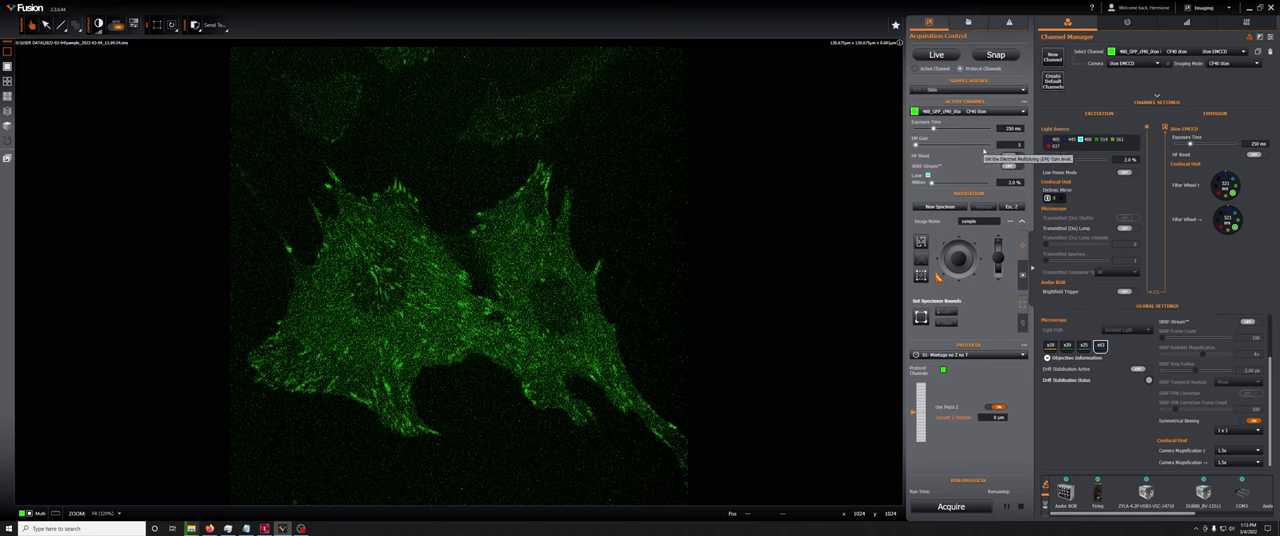
Preview the two dim GFP cells live, raise the EM gain, then stop Live
left_click(936, 54)
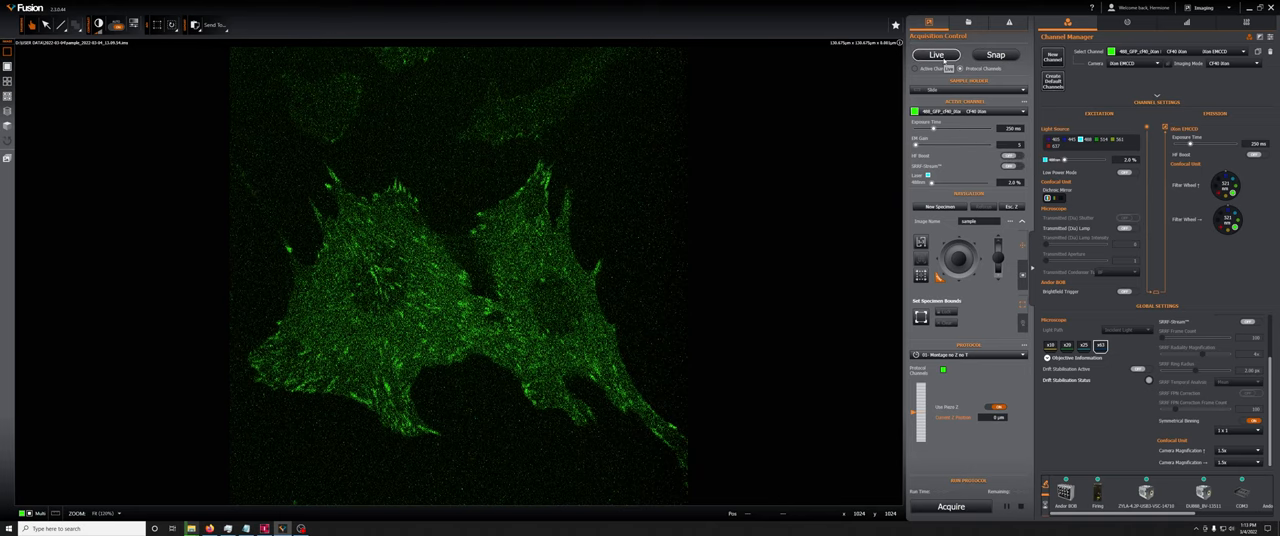
left_click(935, 54)
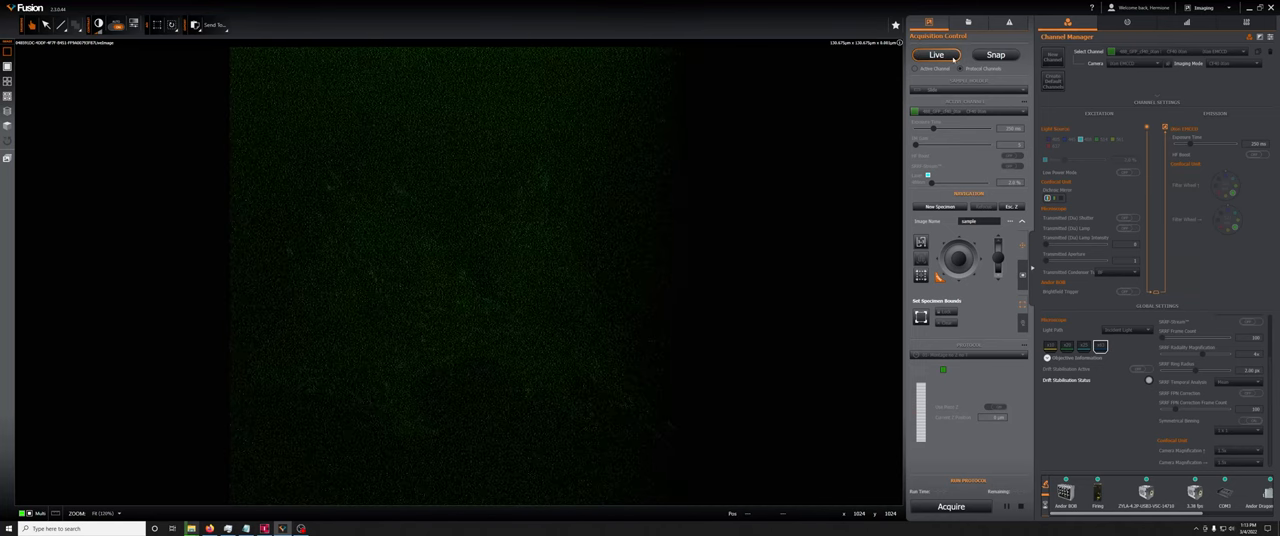
left_click(936, 54)
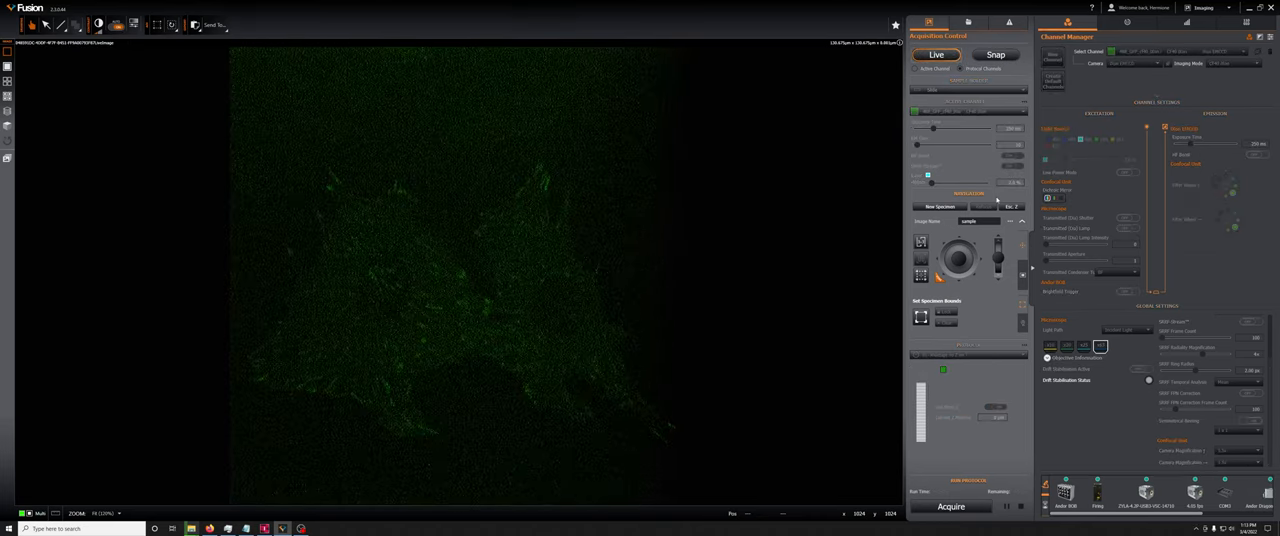
mouse_move(1019, 156)
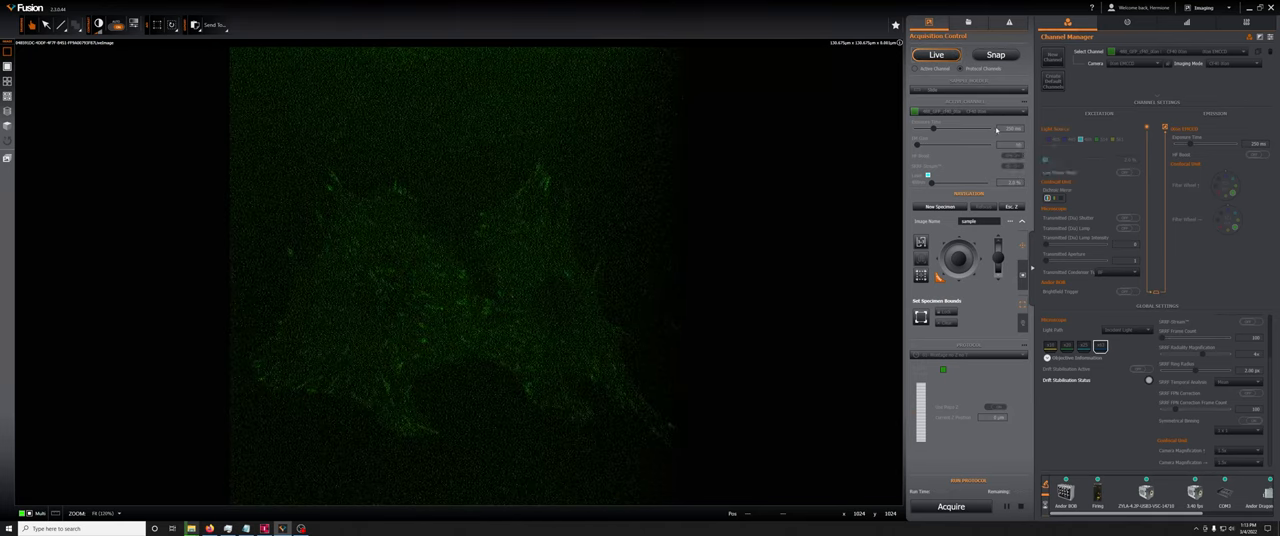
left_click(935, 54)
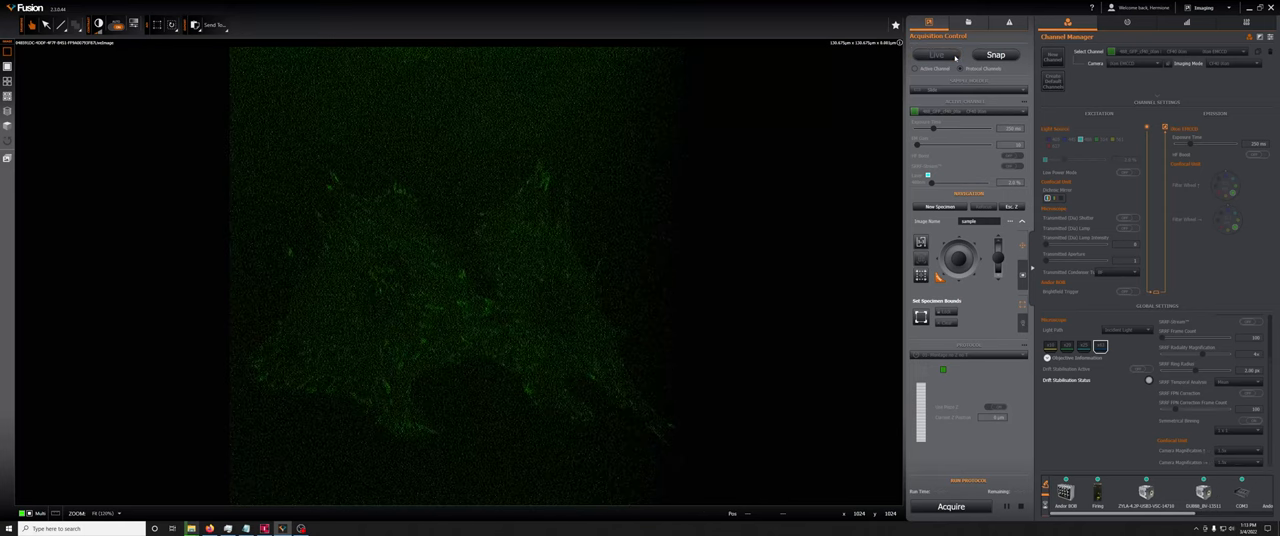
left_click(934, 54)
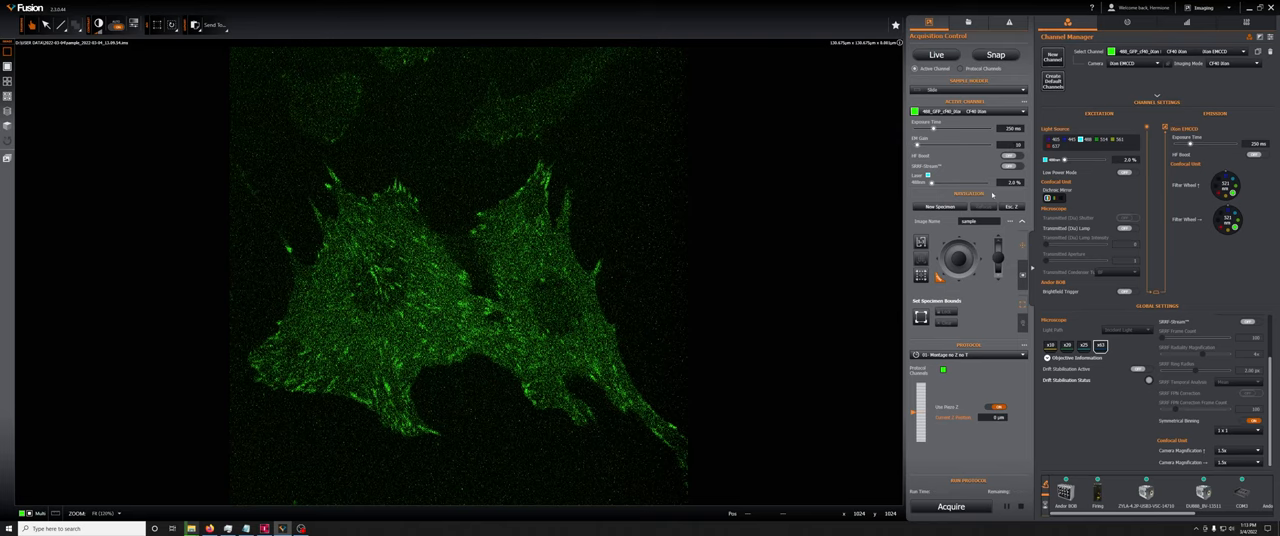
left_click(936, 54)
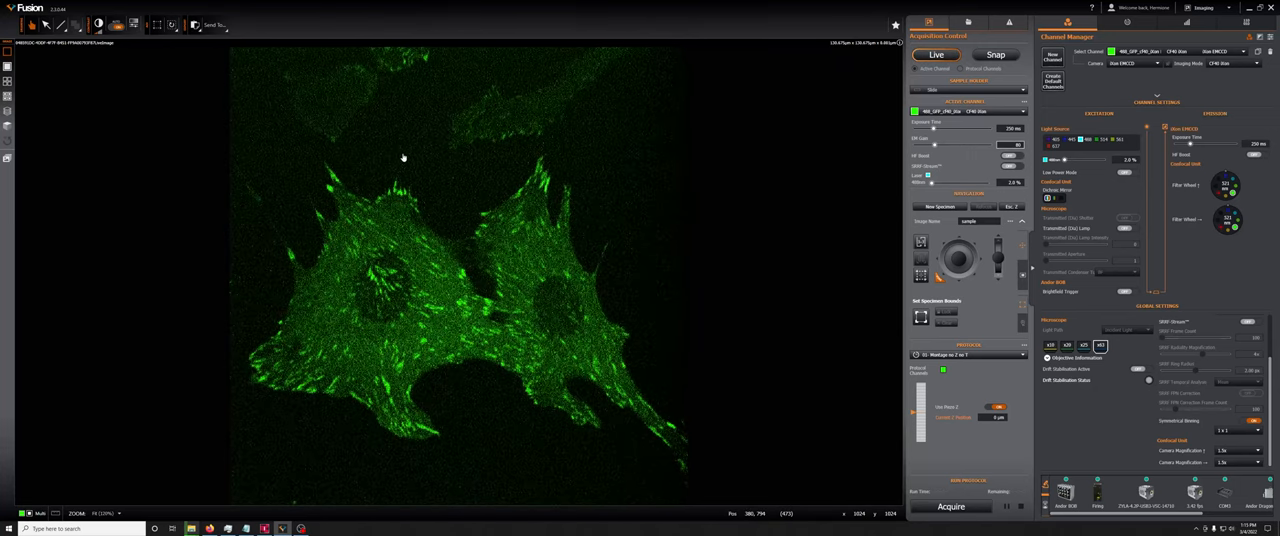
mouse_move(504, 457)
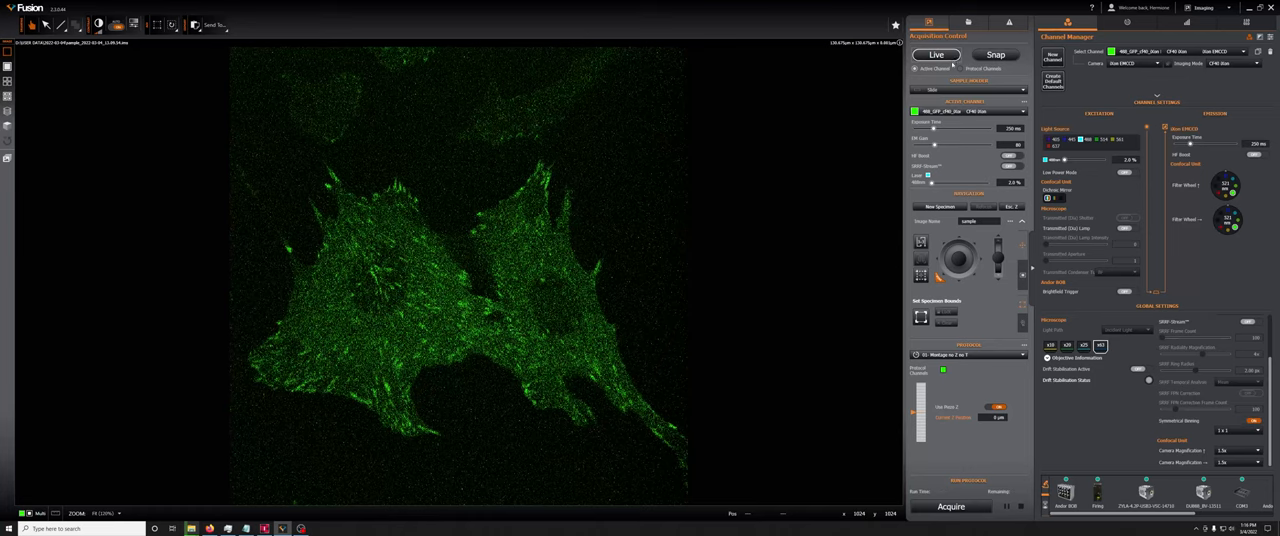
In Favourites, change Horizontal Shift Speed from 30 MHz to 10 MHz - 16 bit
left_click(935, 54)
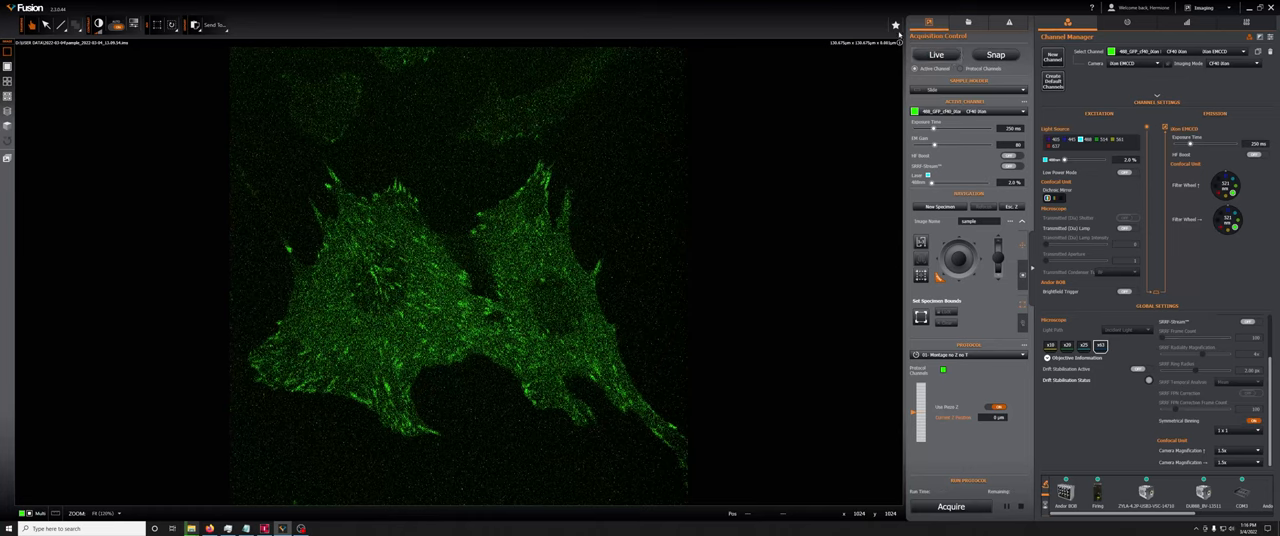
left_click(895, 25)
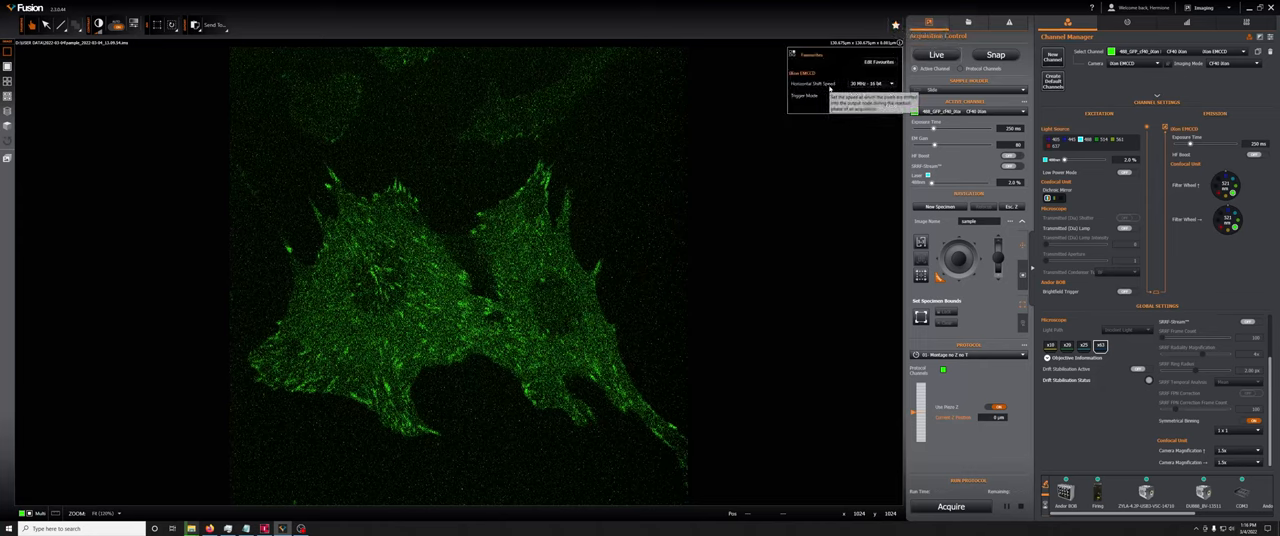
left_click(872, 96)
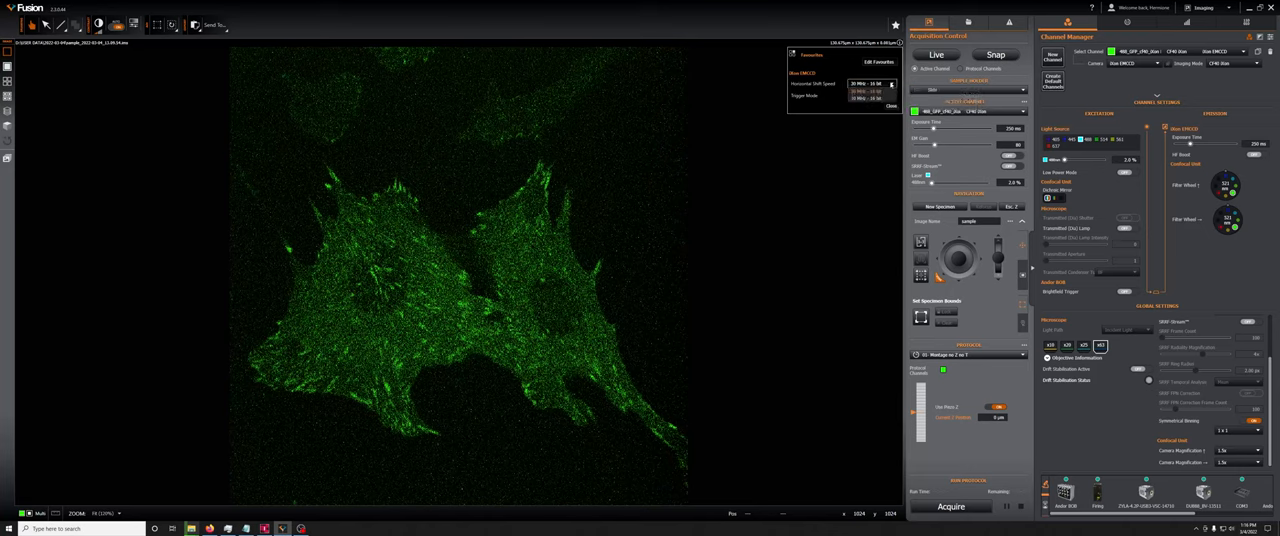
left_click(865, 95)
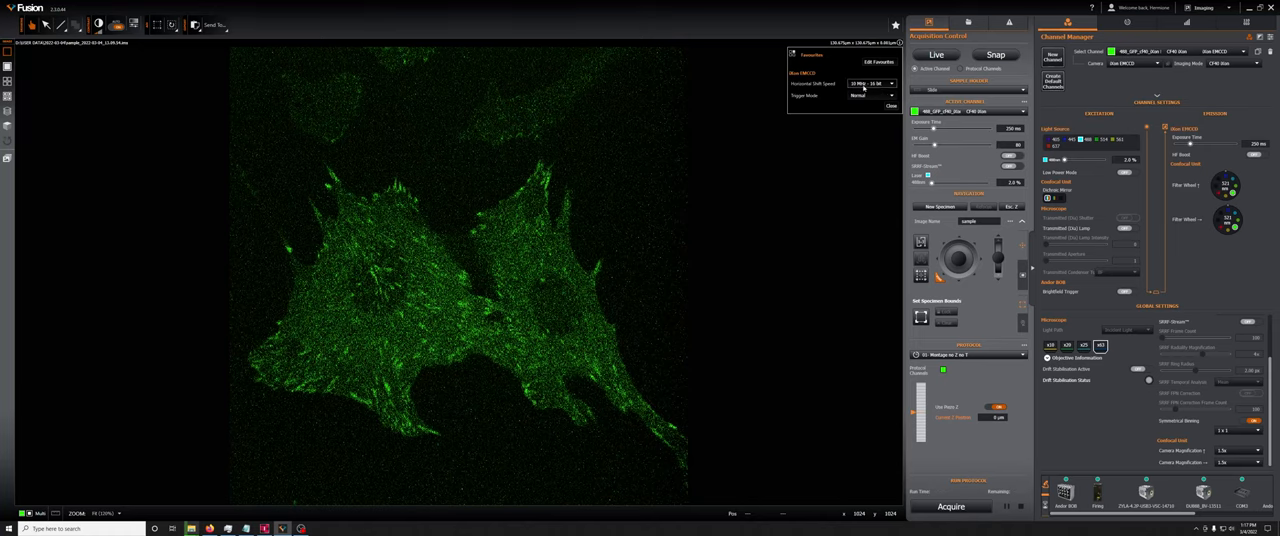
mouse_move(860, 96)
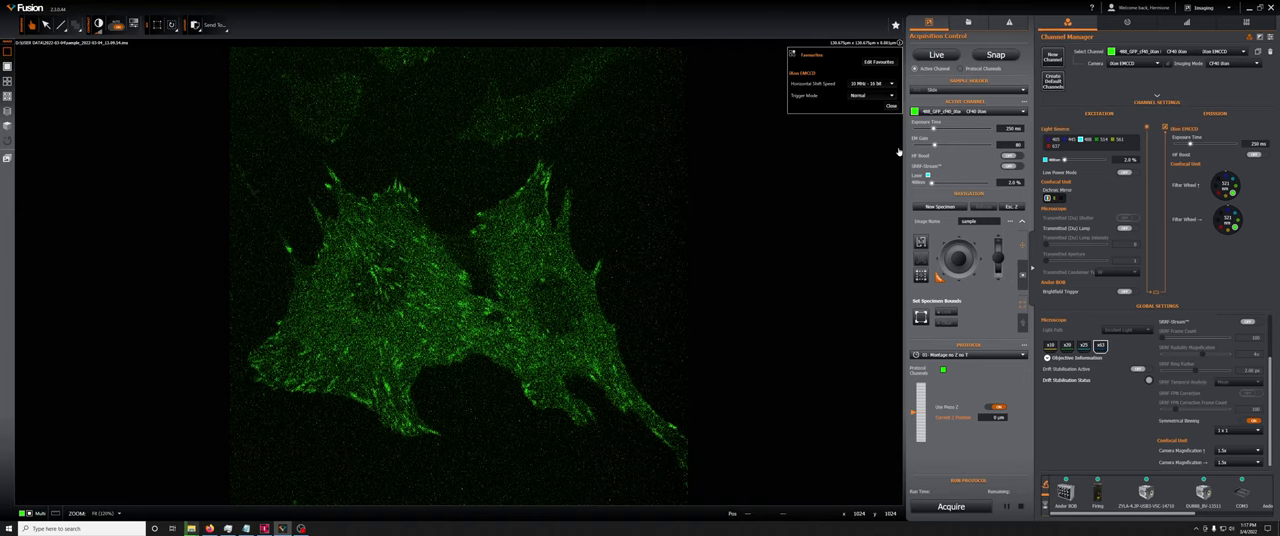
Run and stop a brief live preview at the 10 MHz shift speed
left_click(889, 106)
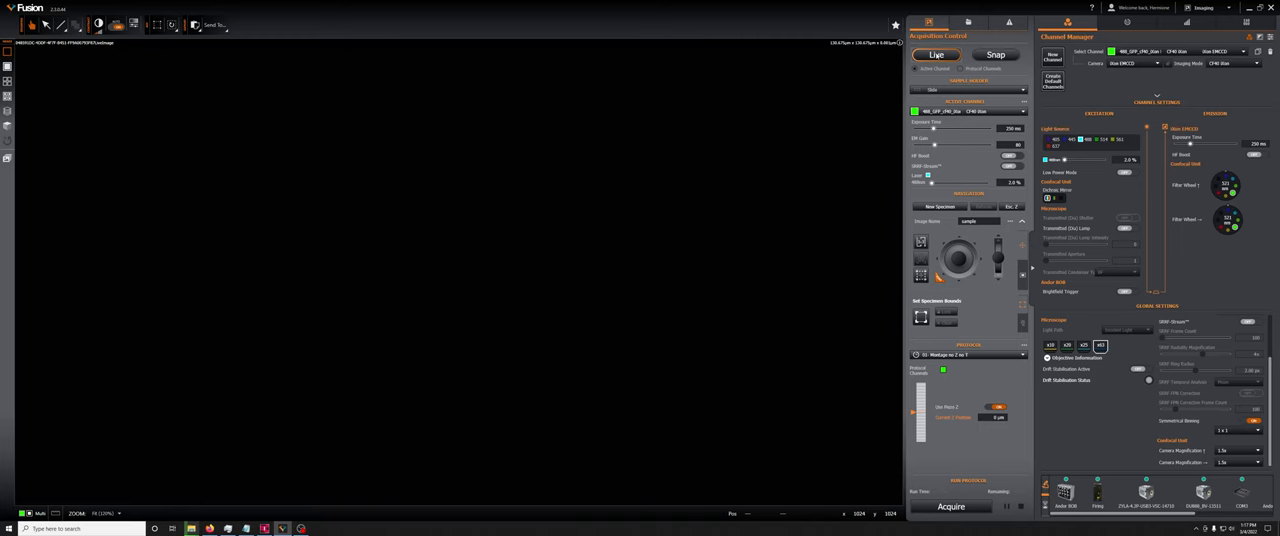
left_click(936, 54)
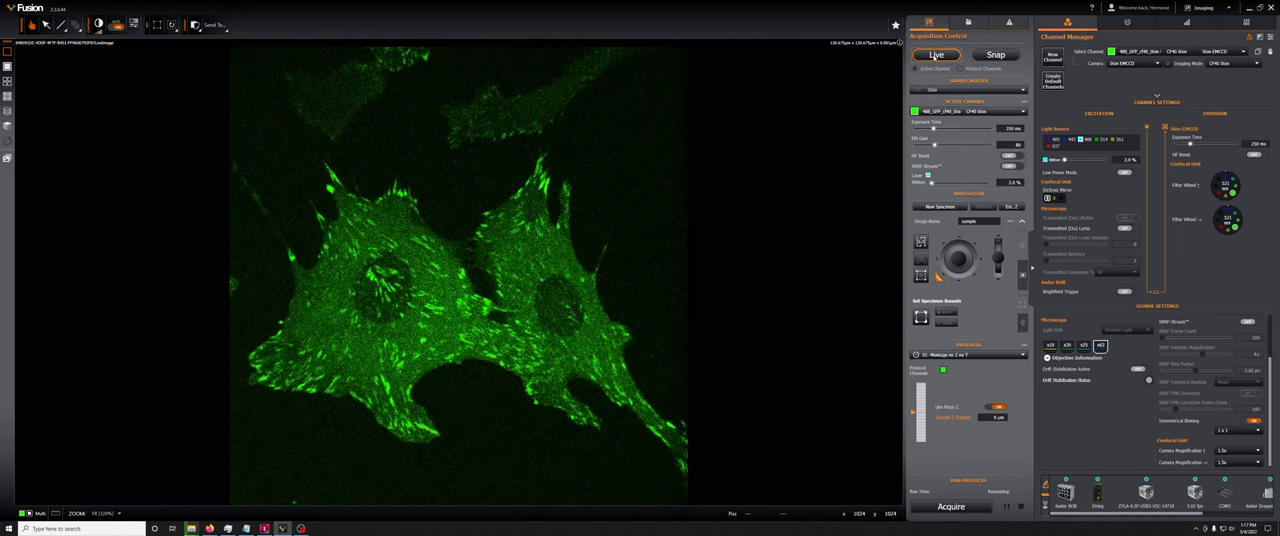
left_click(936, 54)
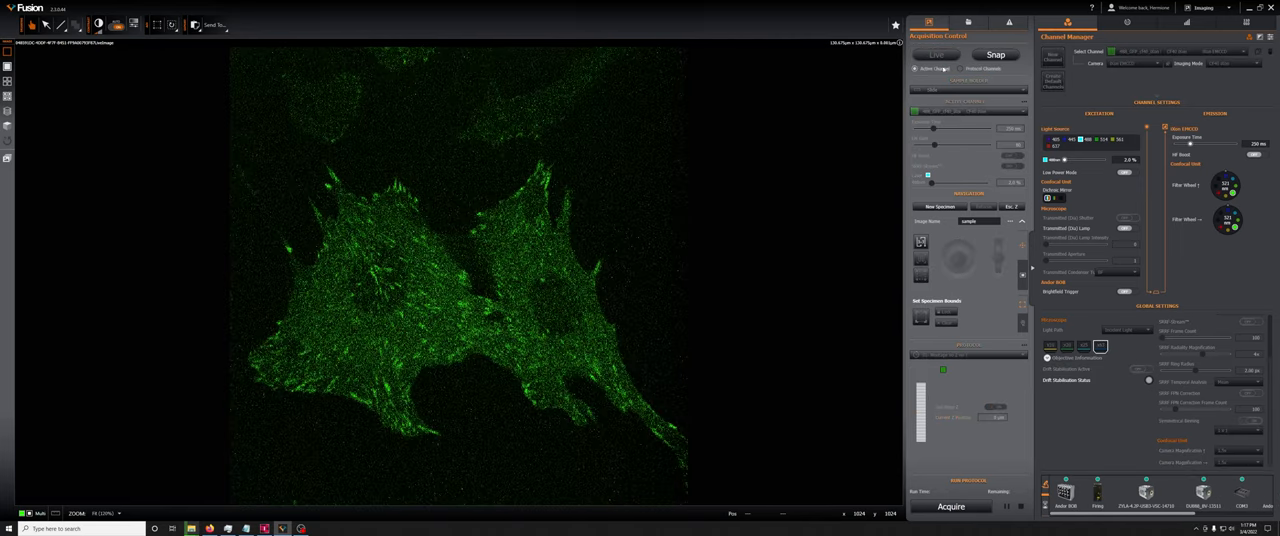
Set EM gain to 20 and run a short live preview
left_click(935, 54)
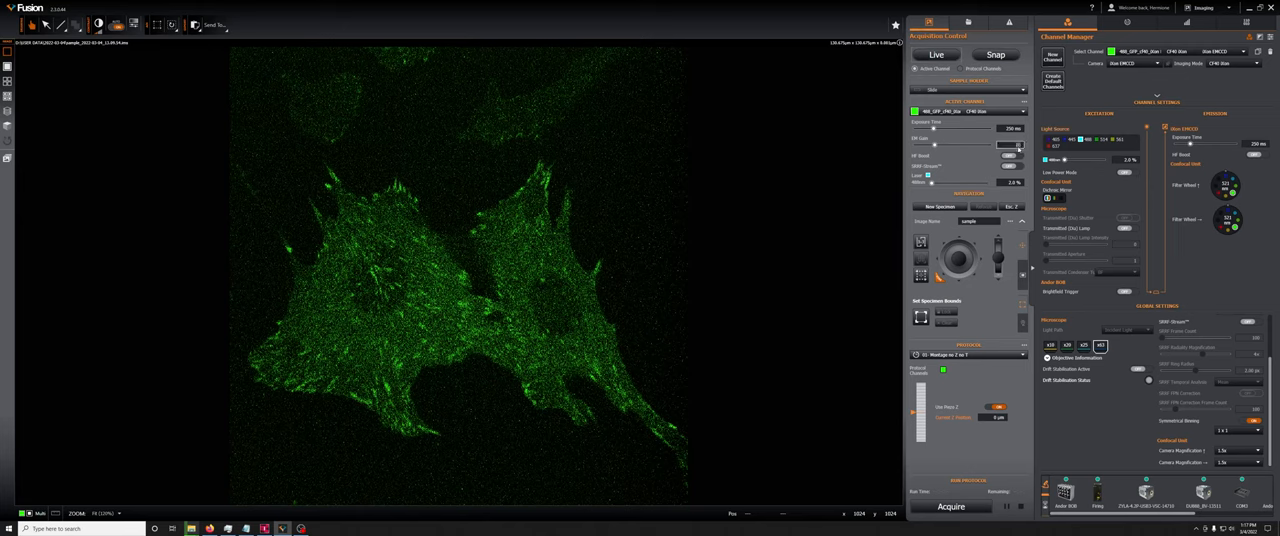
left_click(934, 54)
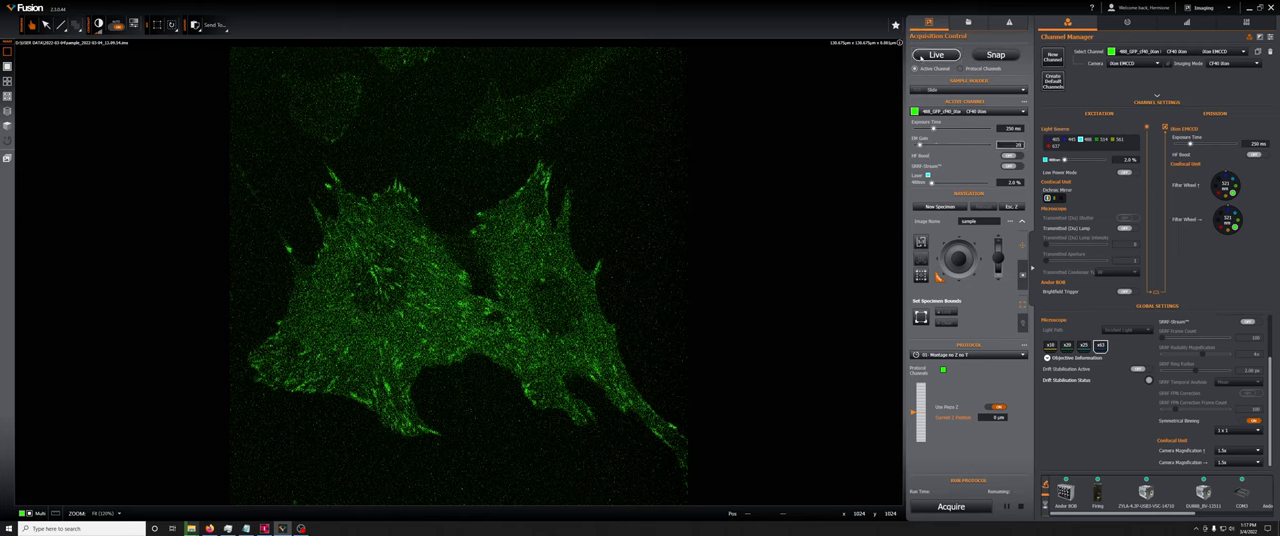
left_click(935, 54)
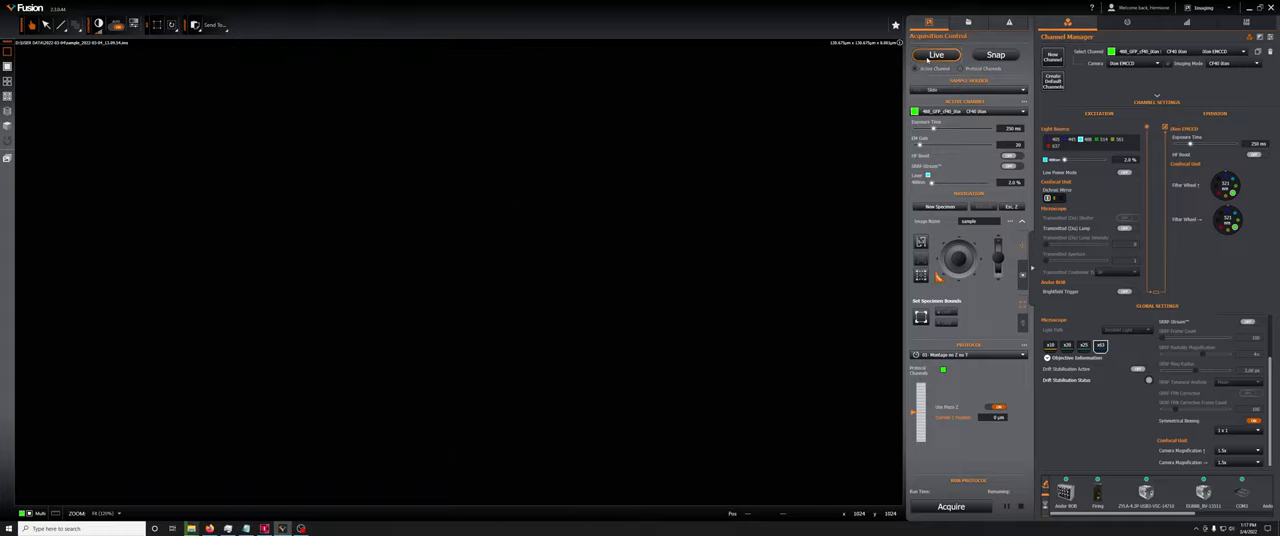
left_click(936, 54)
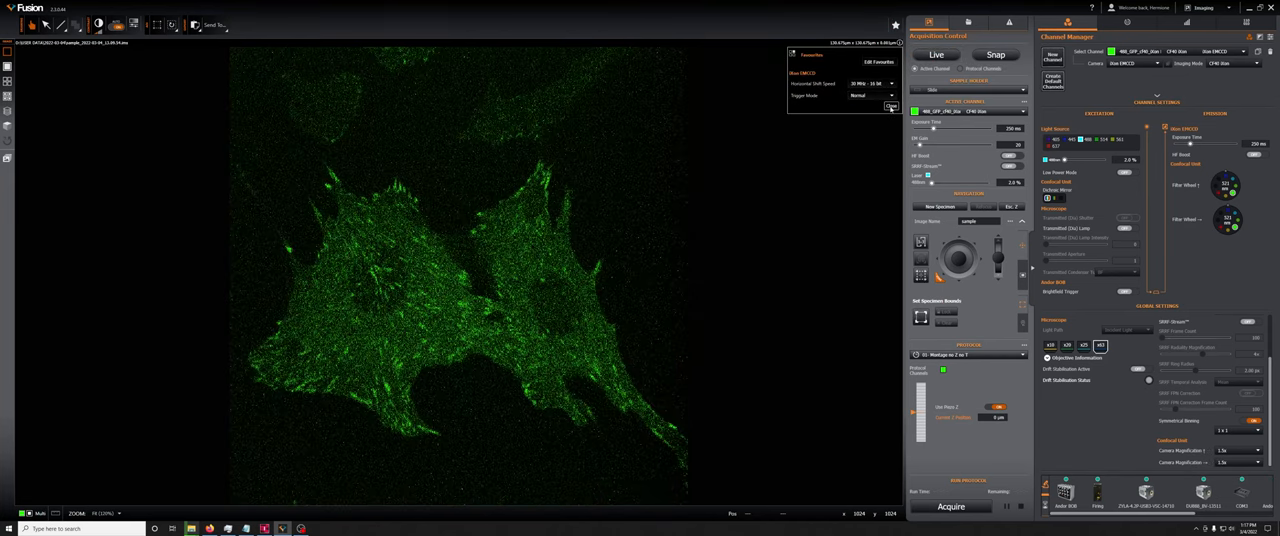
Run and stop a live preview at EM gain 20
left_click(935, 55)
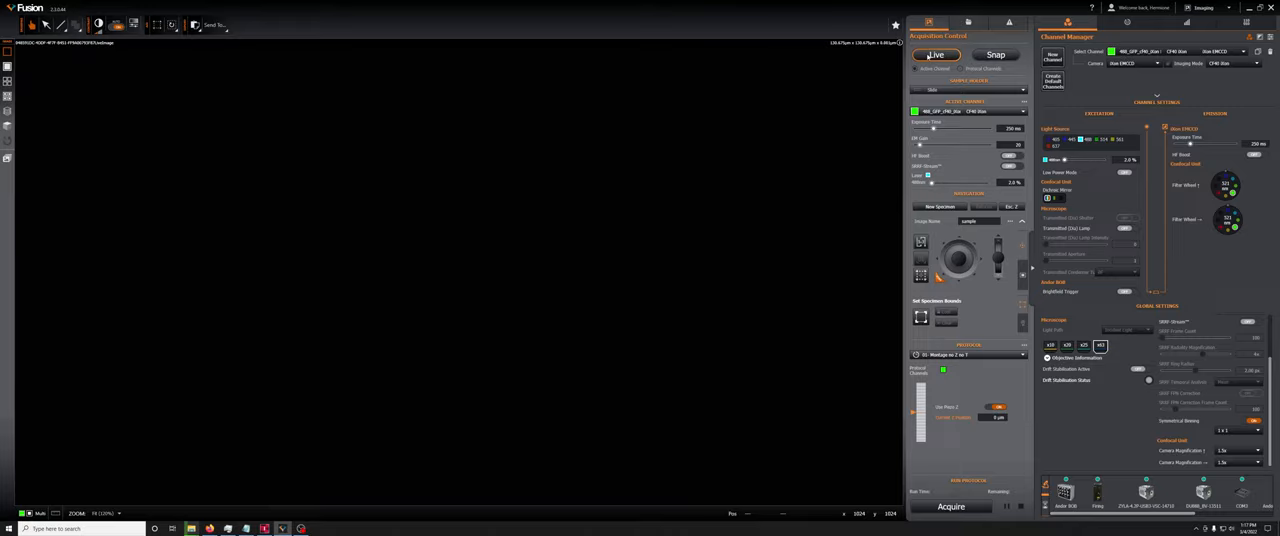
left_click(935, 55)
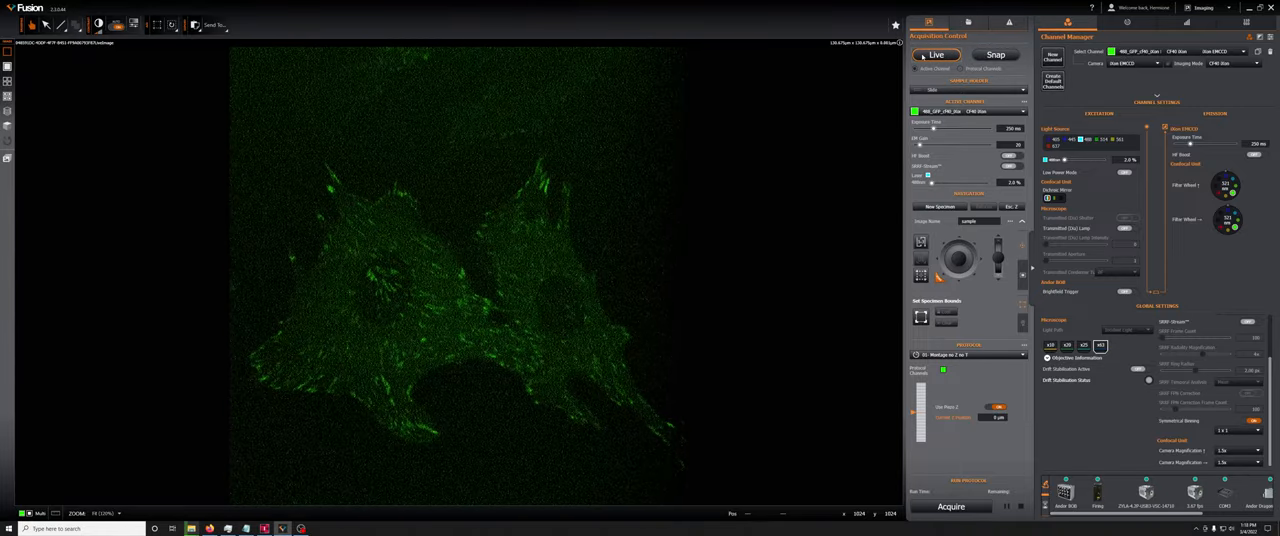
left_click(935, 54)
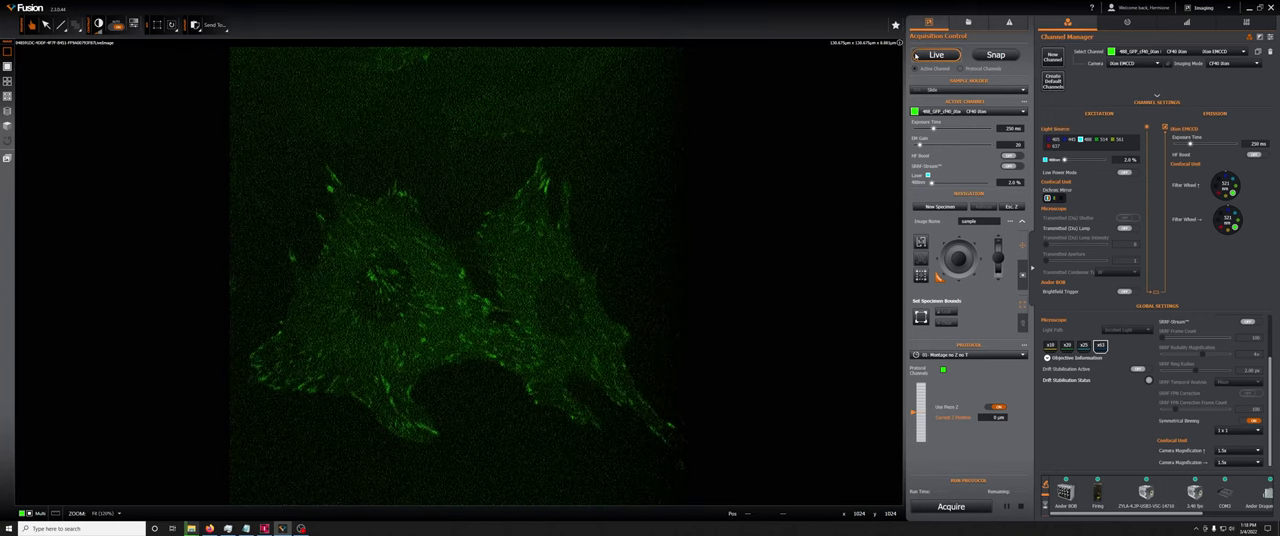
left_click(935, 54)
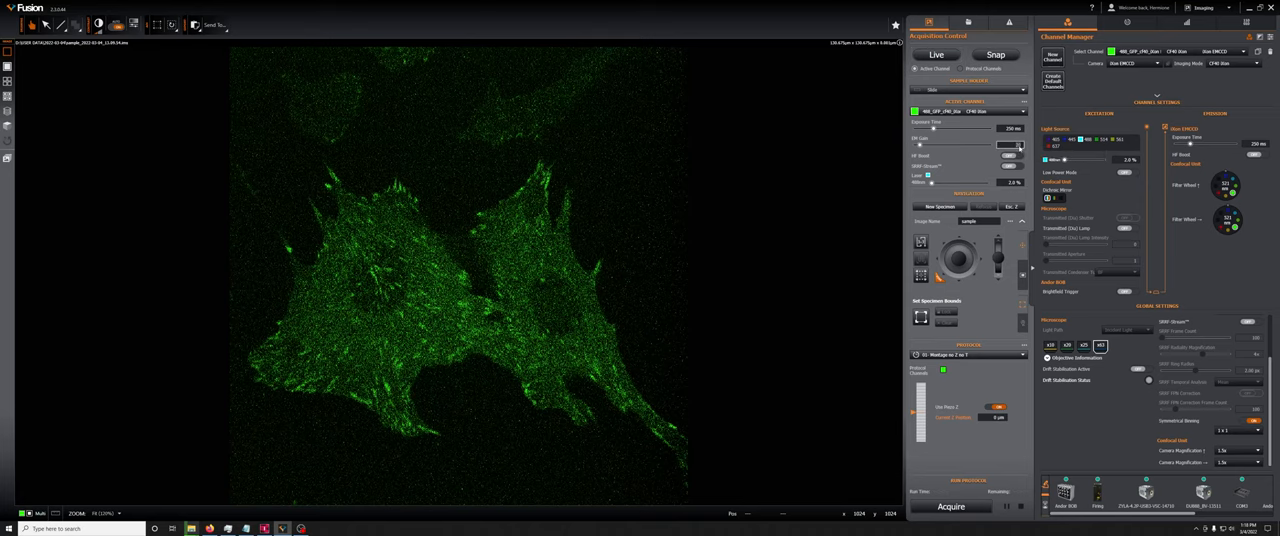
Set EM gain to 80, view the brighter live cells, and reopen Favourites
left_click(936, 55)
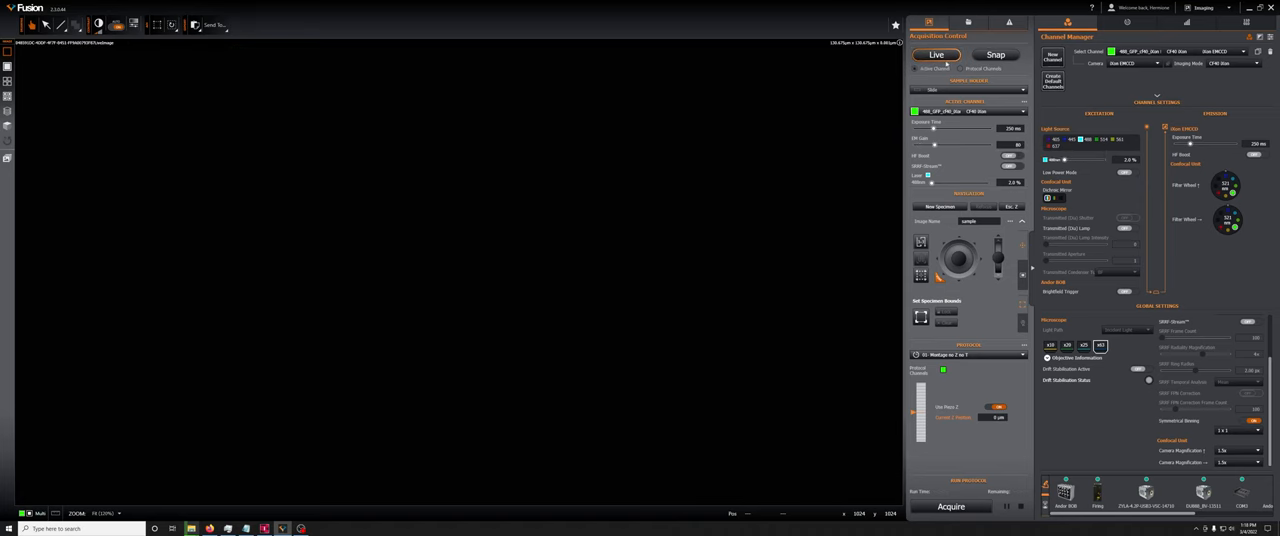
left_click(936, 54)
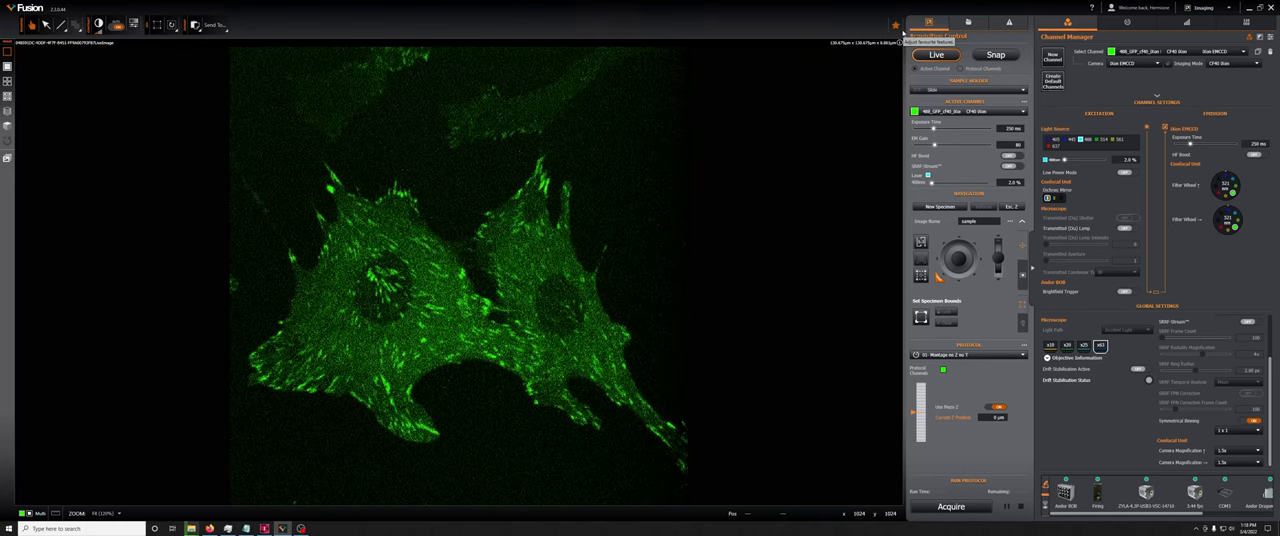
left_click(894, 24)
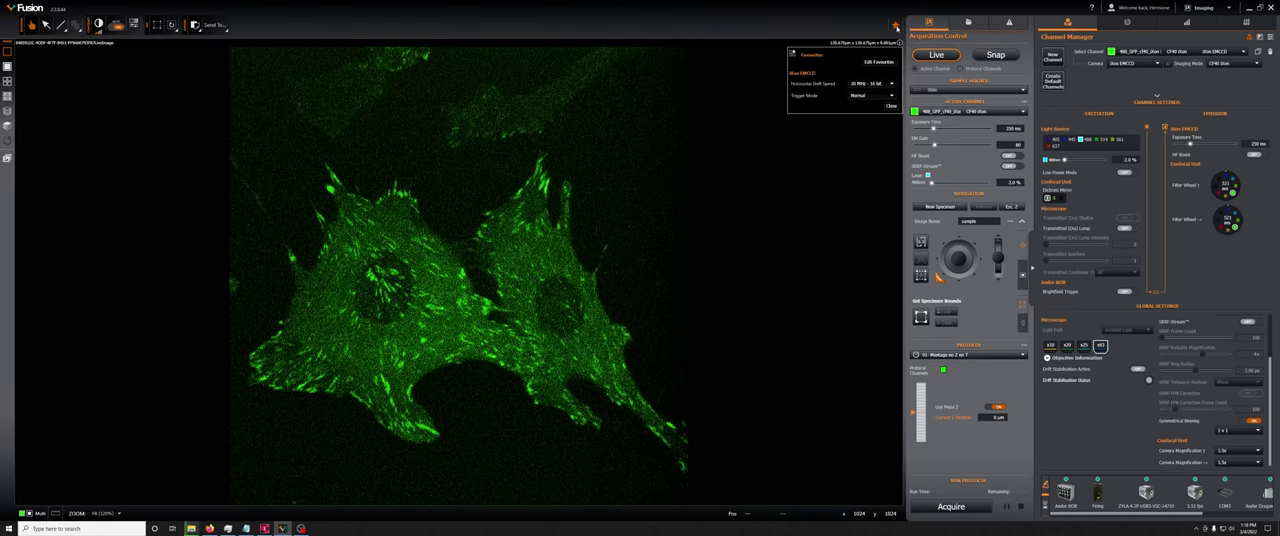